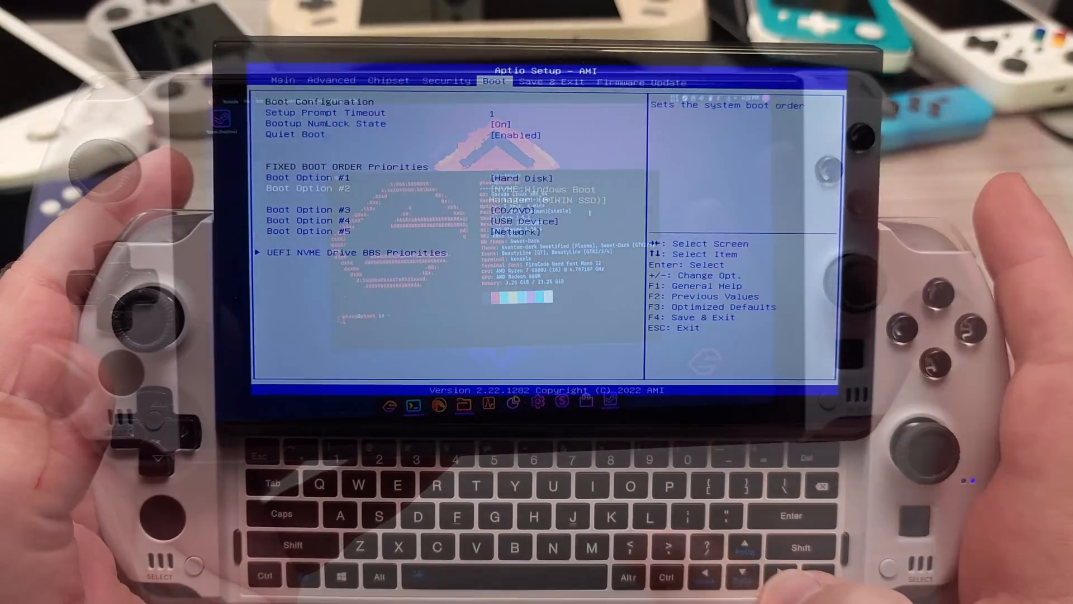
Move from the Boot tab to the Save & Exit page listing Windows Boot Manager and Garuda overrides.
{"action": "key", "text": "right"}
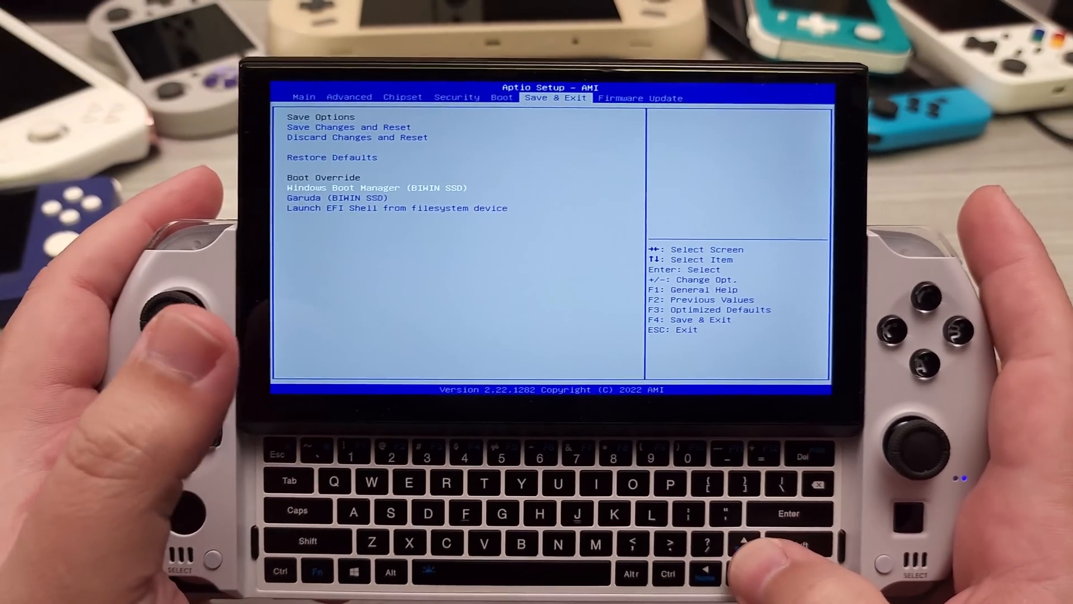